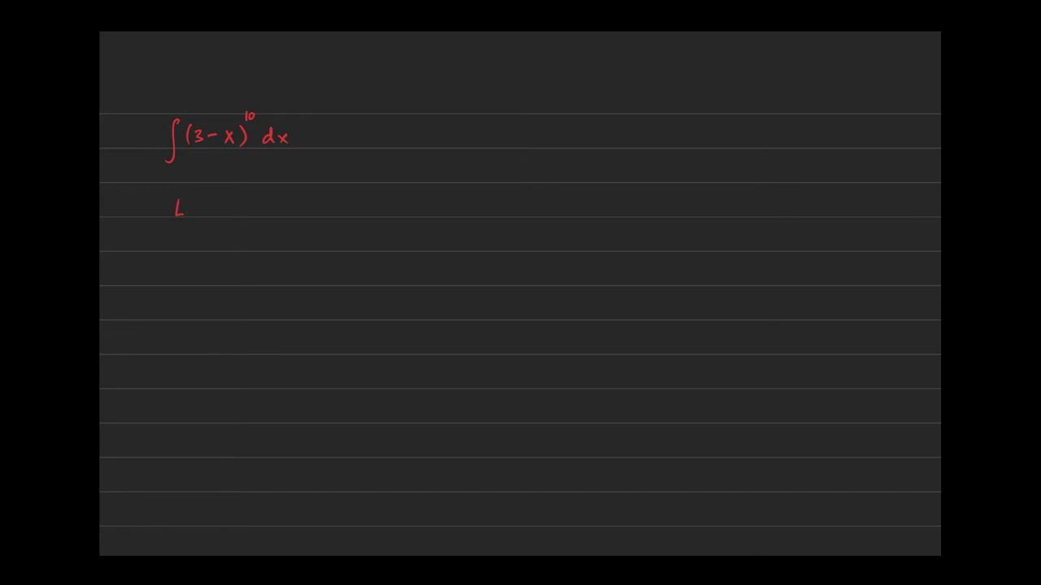
- Handwrite the substitution "Let u = 3 − x" in red and begin the next line with "The"
text(Let u =)
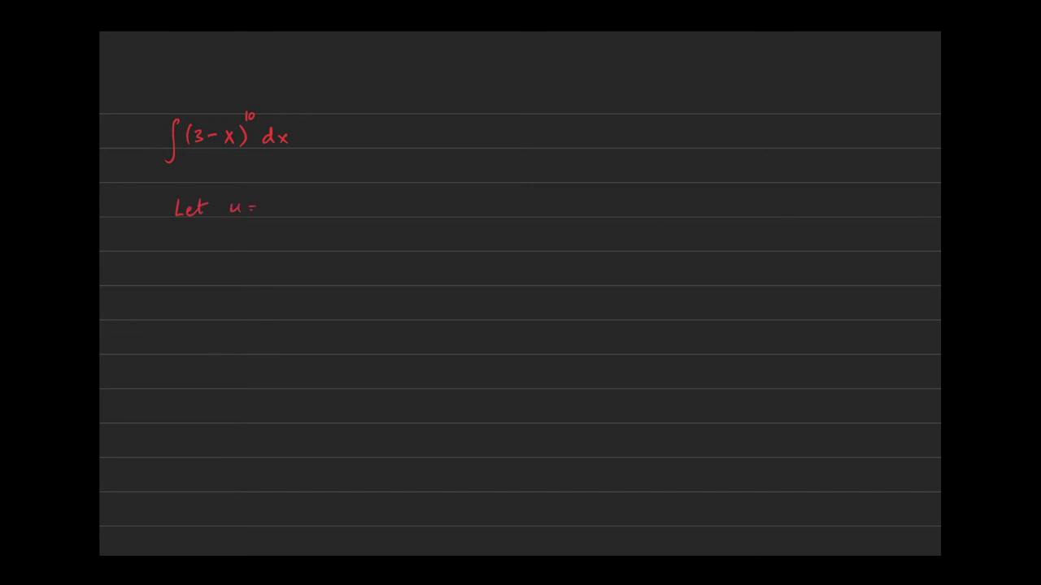
text(3-x)
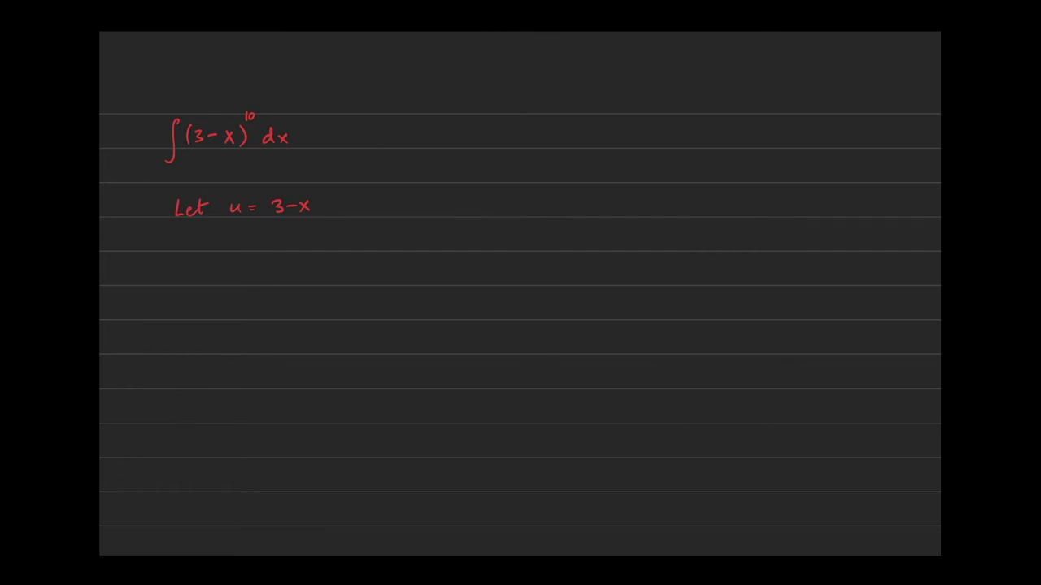
text(Then du/d)
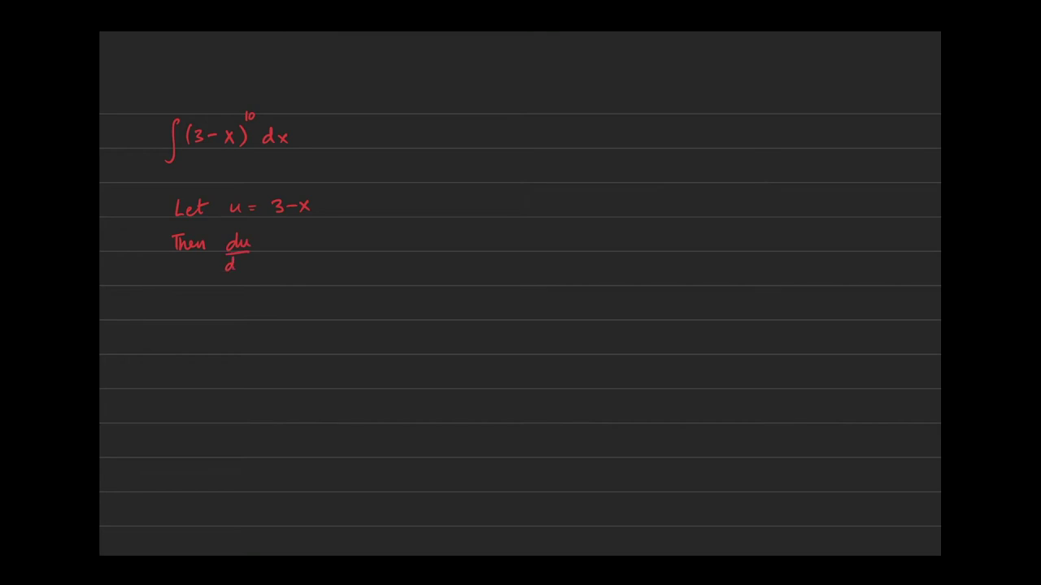
- Write "Then du/dx = −1", then "du = −1 dx" below it, underlining the −1 dx result
text(x =)
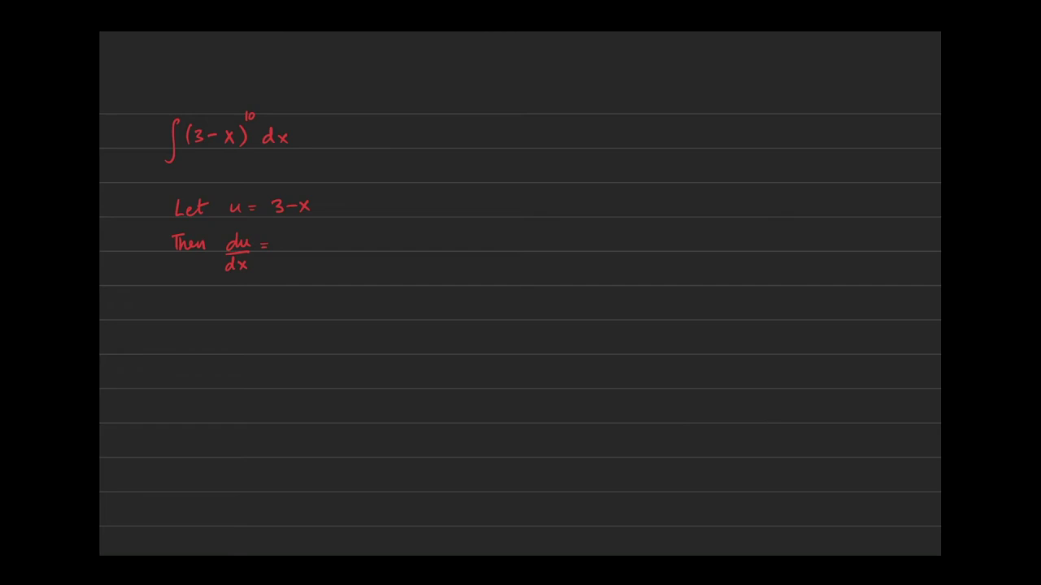
text(-1)
text(du -)
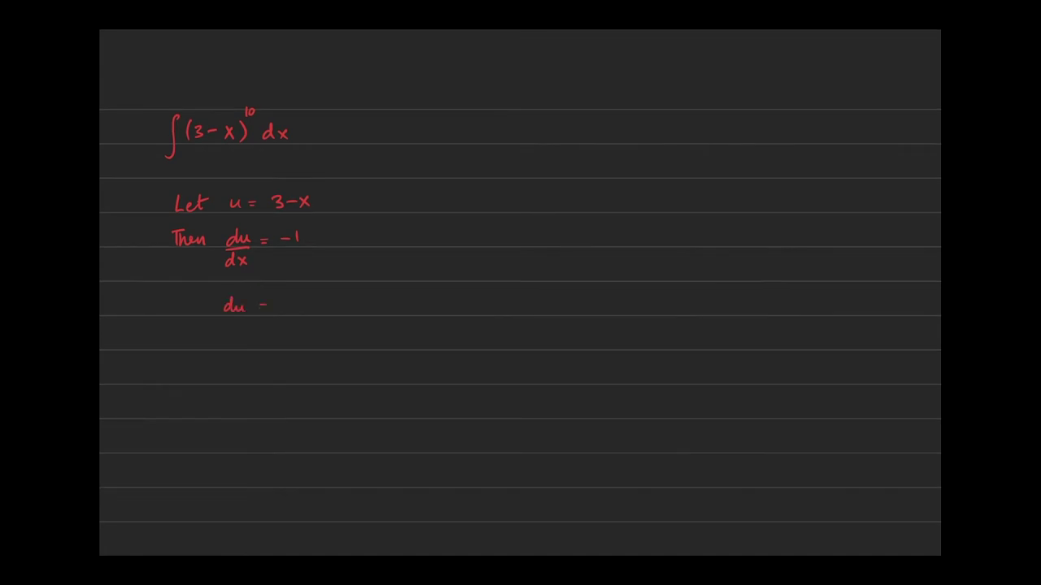
text(= -1 d)
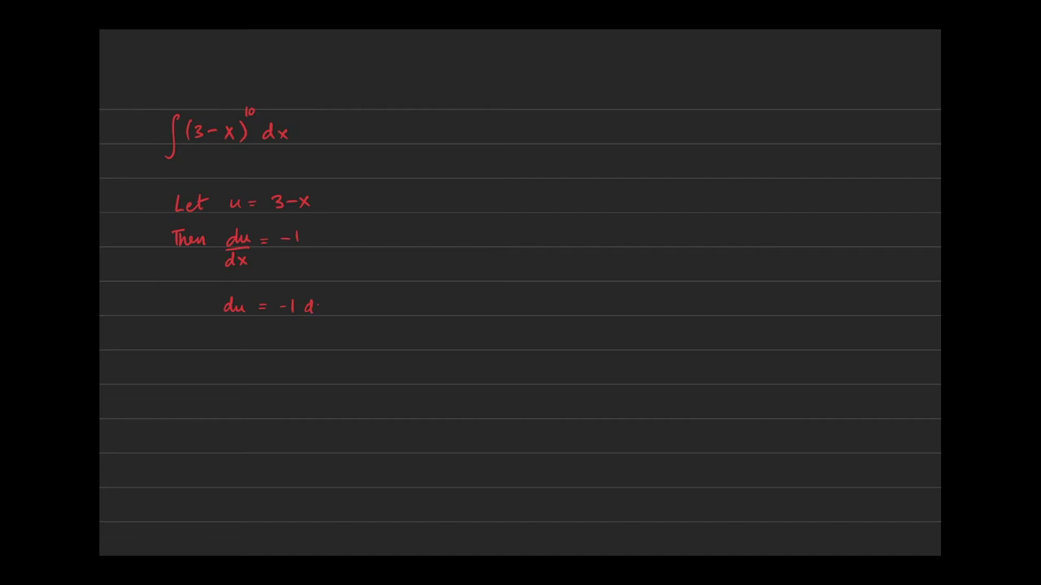
text(x)
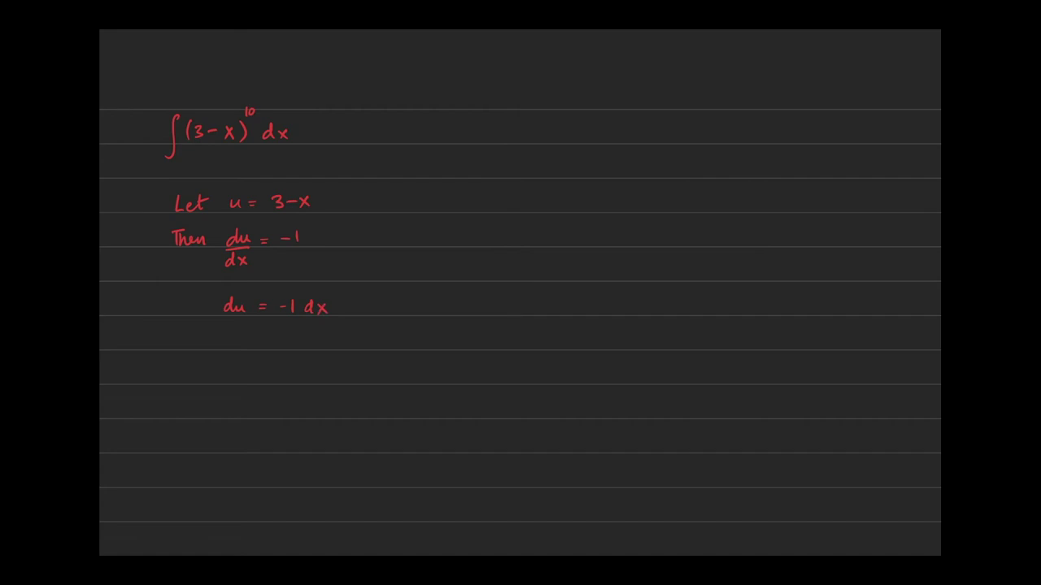
drag(276, 318, 332, 319)
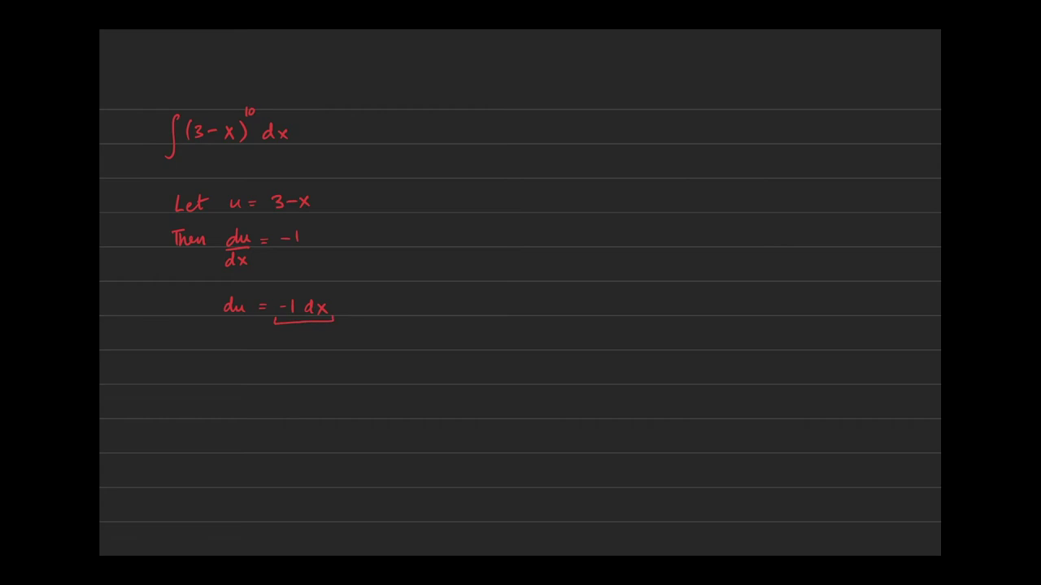
drag(260, 130, 292, 130)
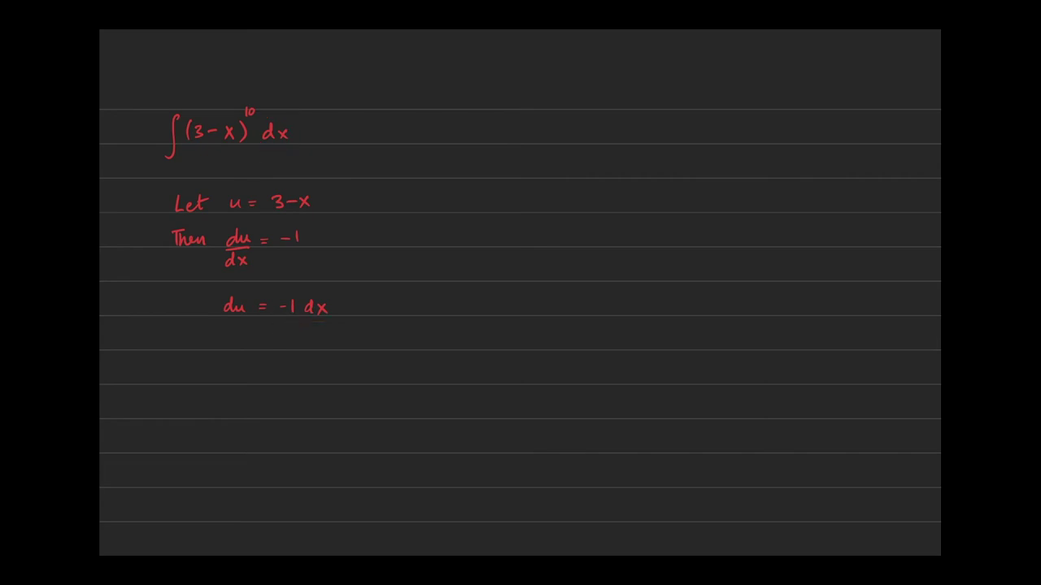
- Write the rearranged differential "du/−1 = dx" beneath du = −1 dx
text(c)
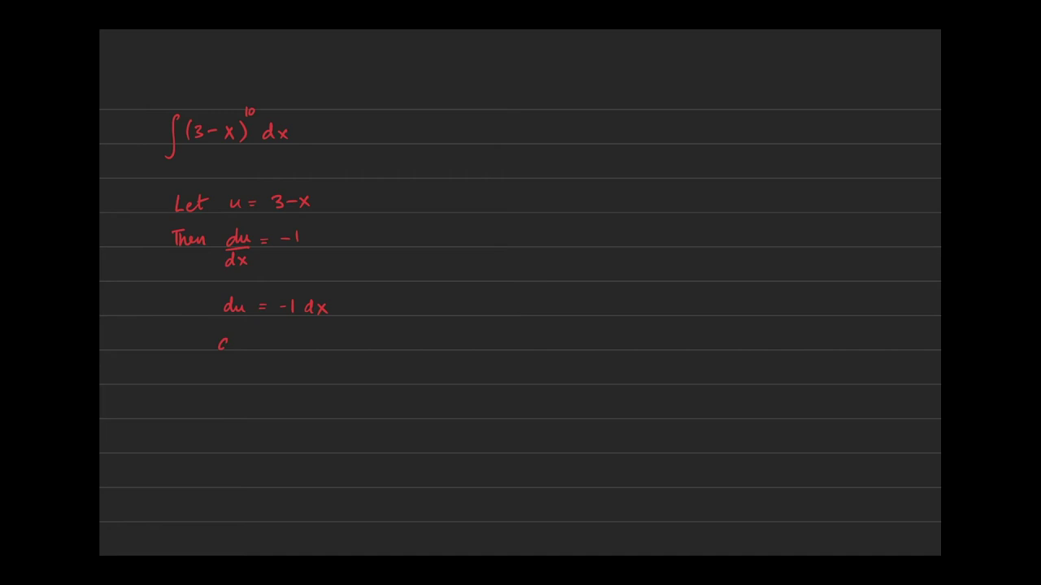
text(du/-1 =)
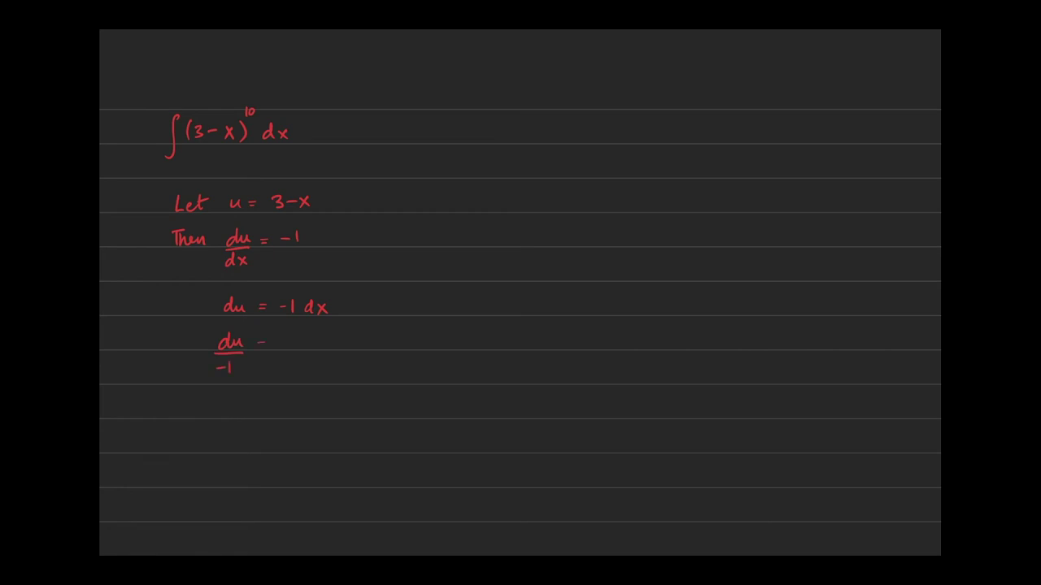
text(= dx)
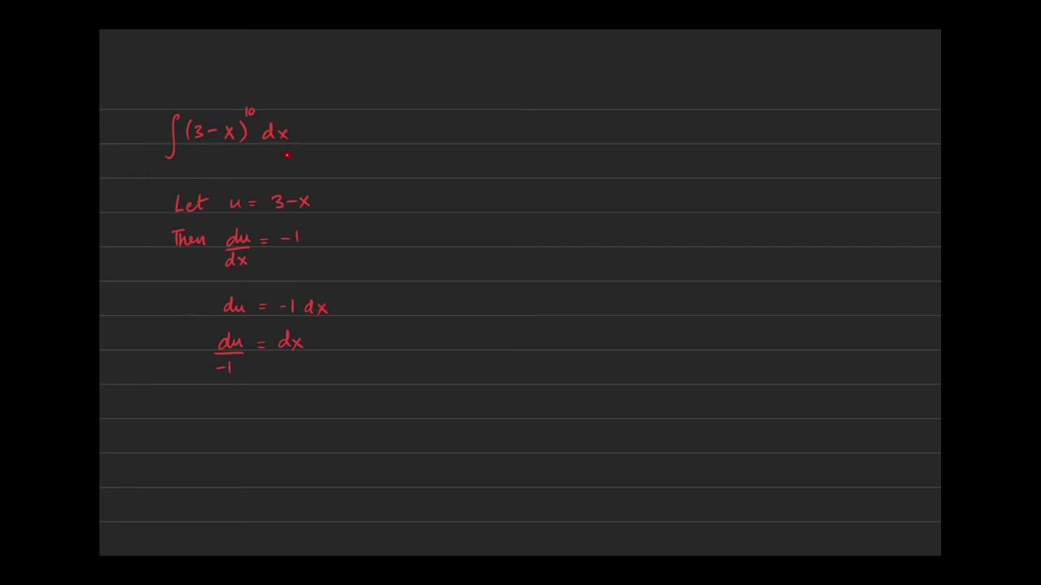
mouse_move(314, 317)
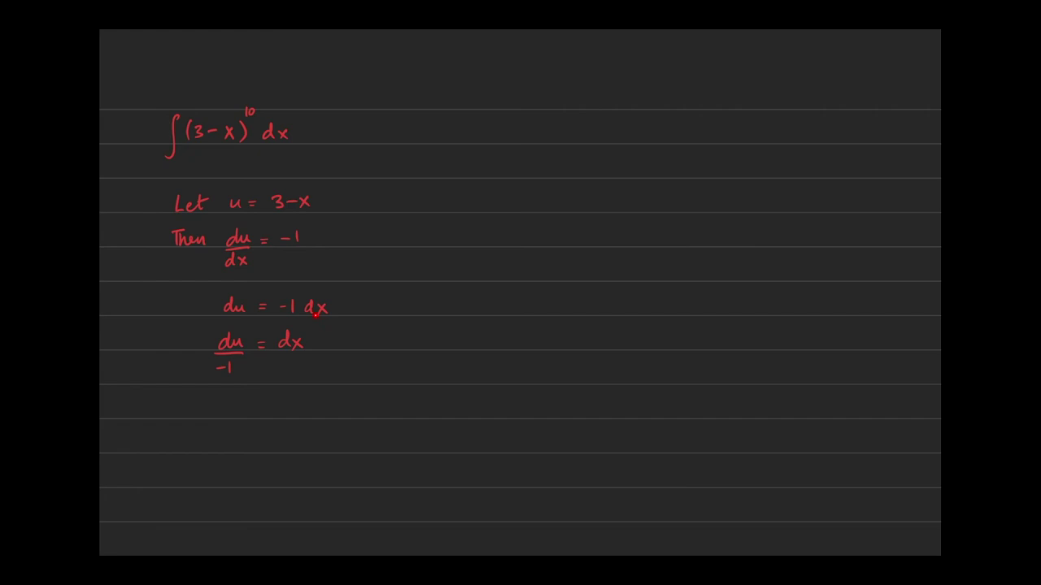
mouse_move(301, 343)
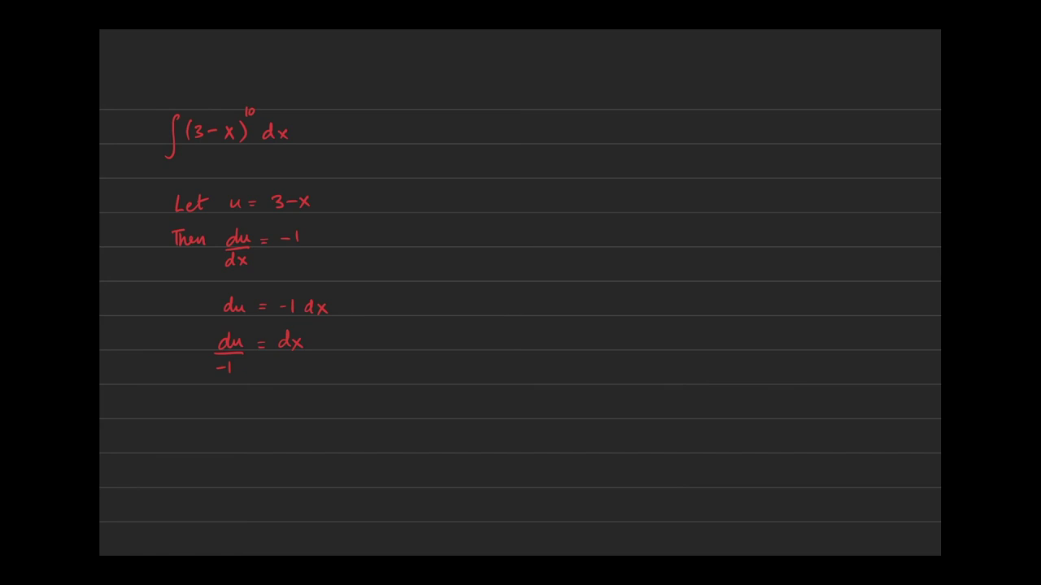
- Circle the dx in the original integral ∫(3 − x)^10 dx
drag(390, 135, 507, 135)
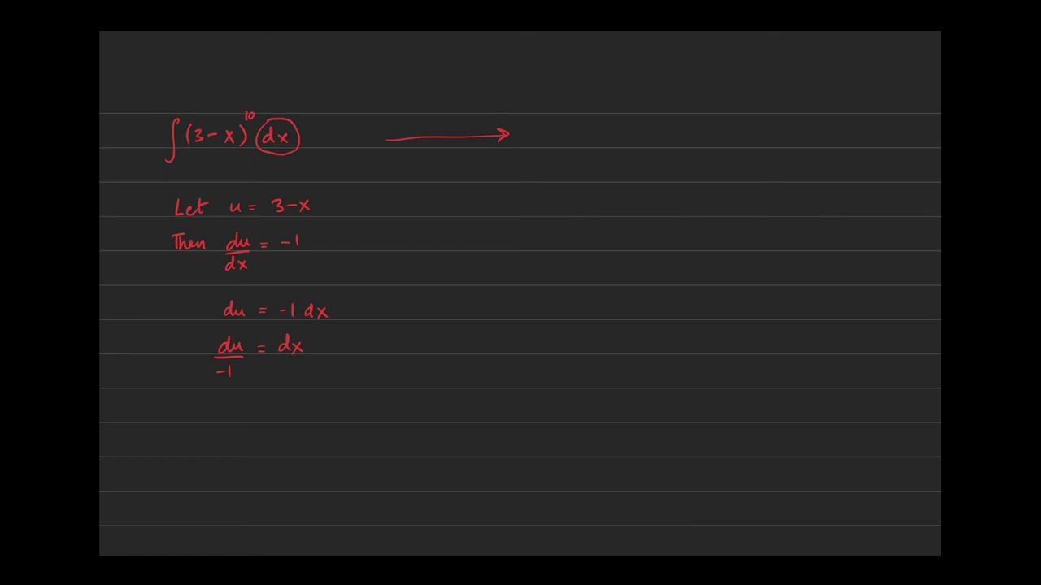
- Arrow out from the circled dx, mark (3−x) as u, and write ∫ u^10 du/−1 after the arrow
drag(299, 134, 325, 101)
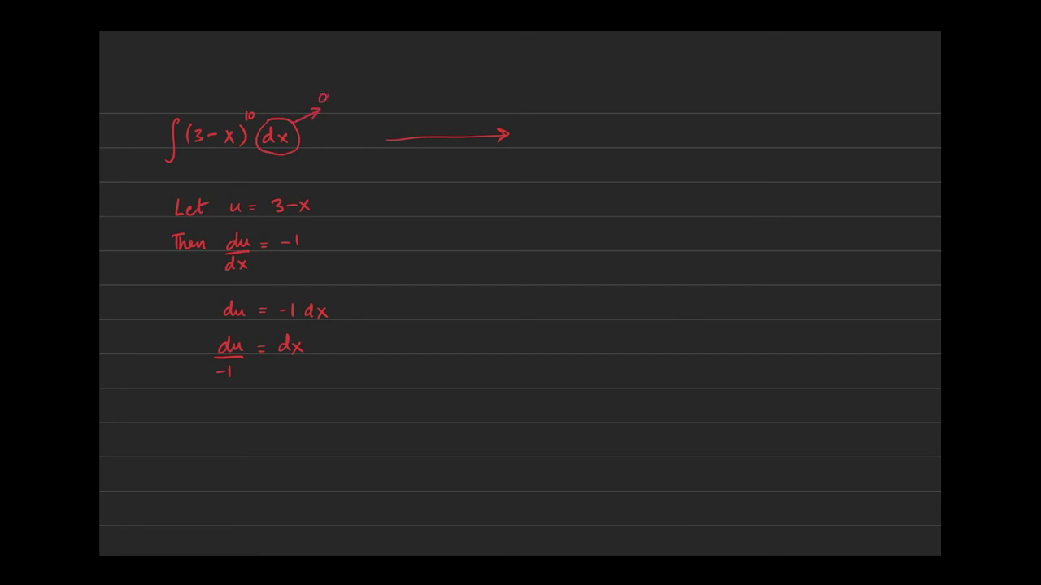
text(du/-1)
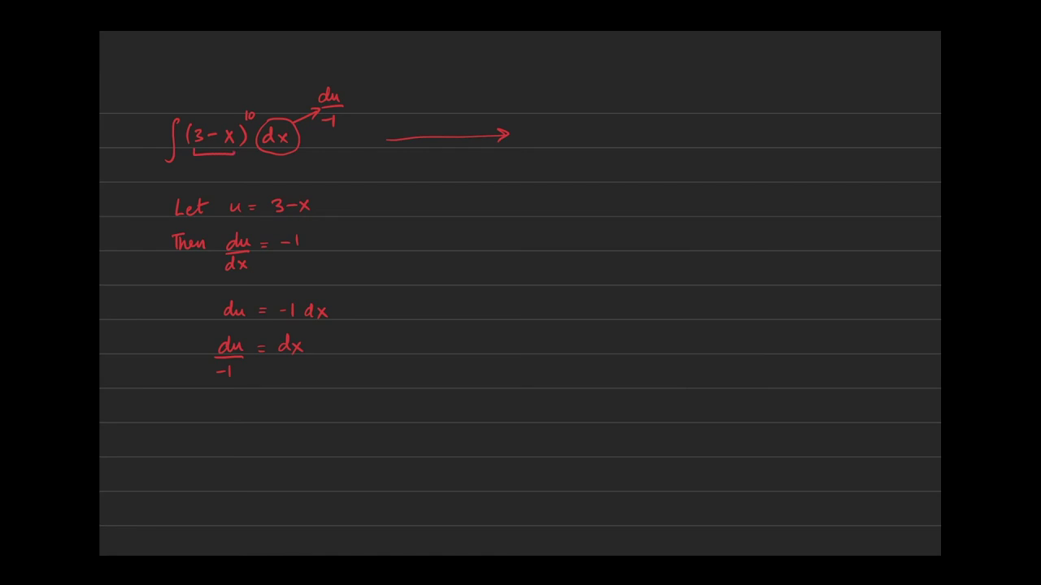
text(u)
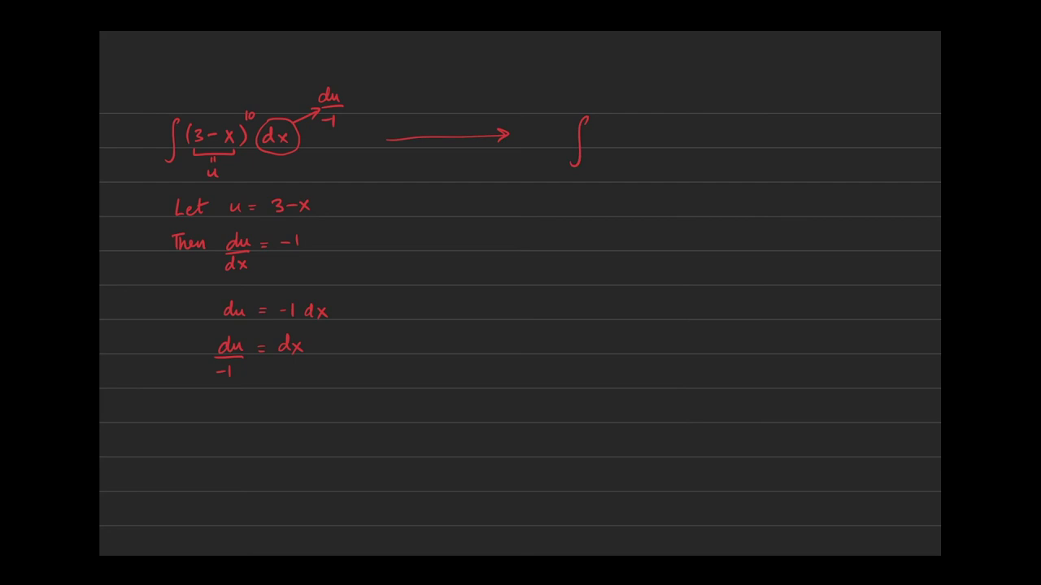
text(u)
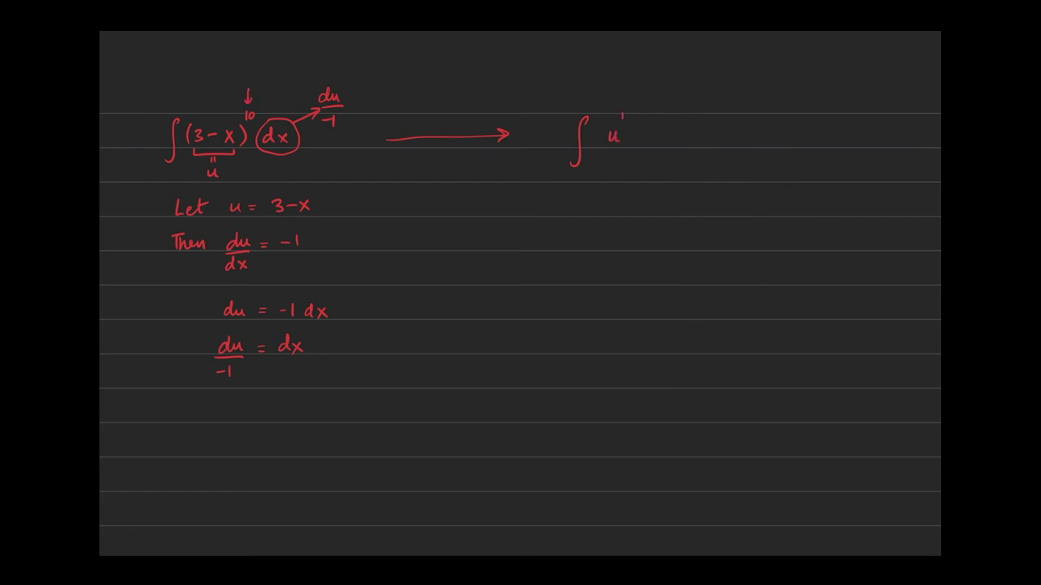
text(10)
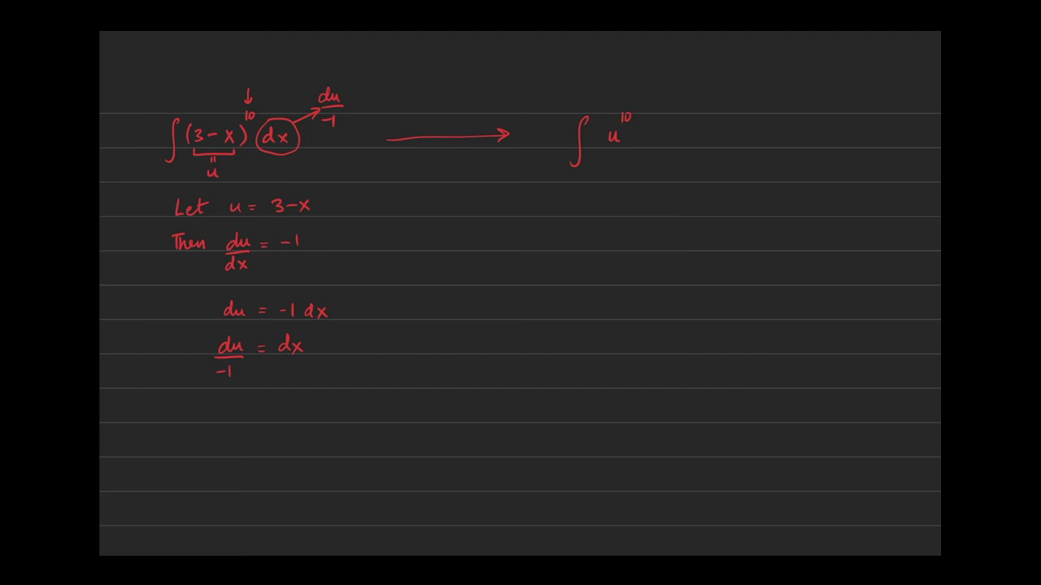
text(du)
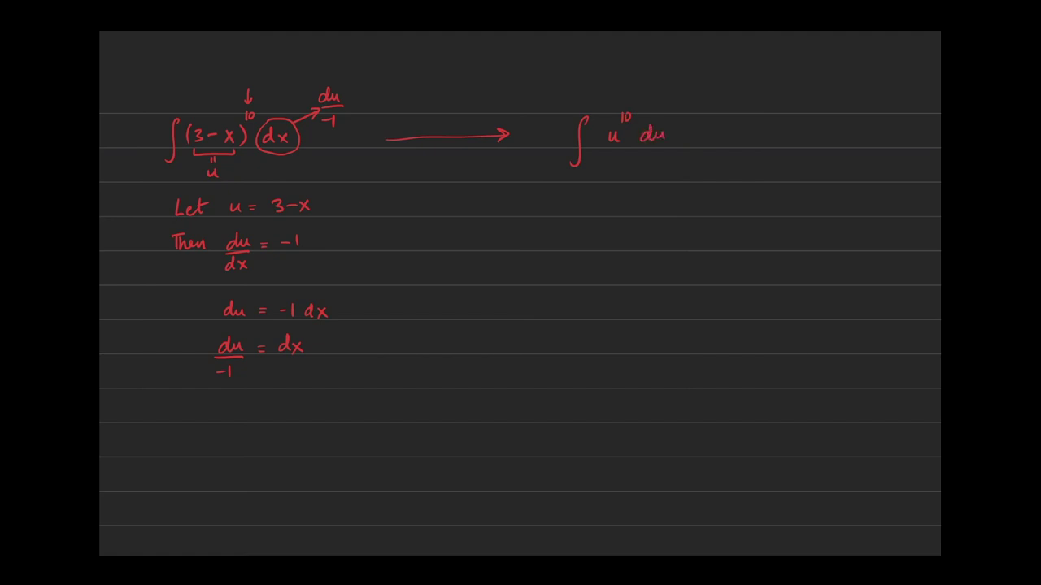
text(-1)
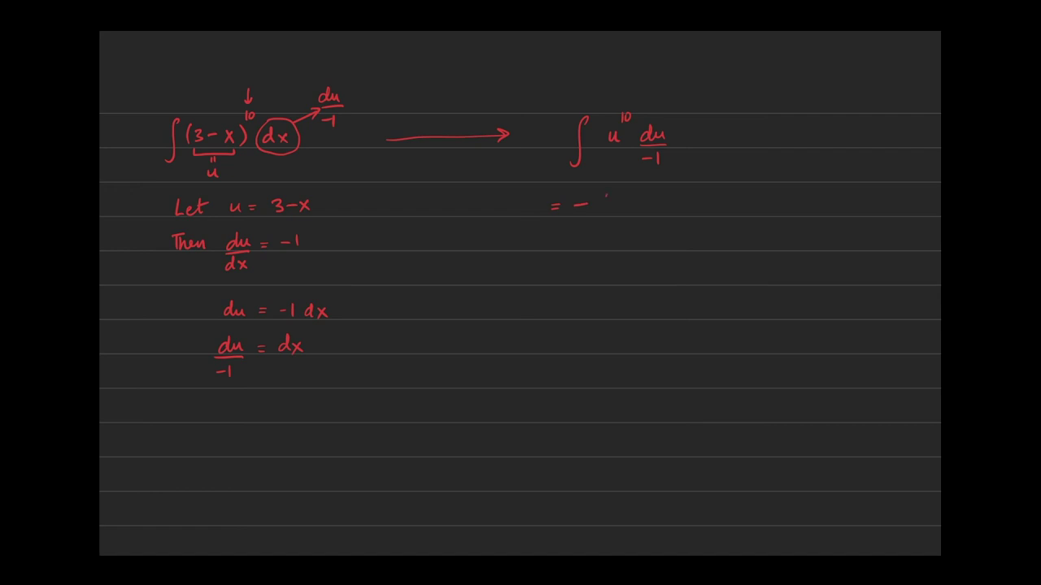
- Write = −∫ u^10 du, remove a stray mark, then start the = −u^11/11 + C line
text(-∫u^10 du)
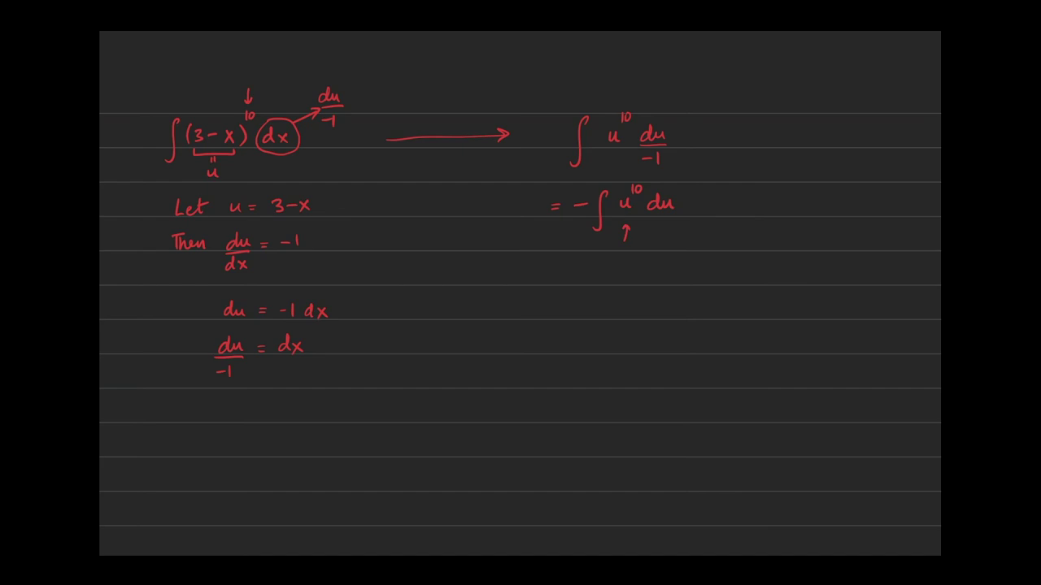
click(628, 234)
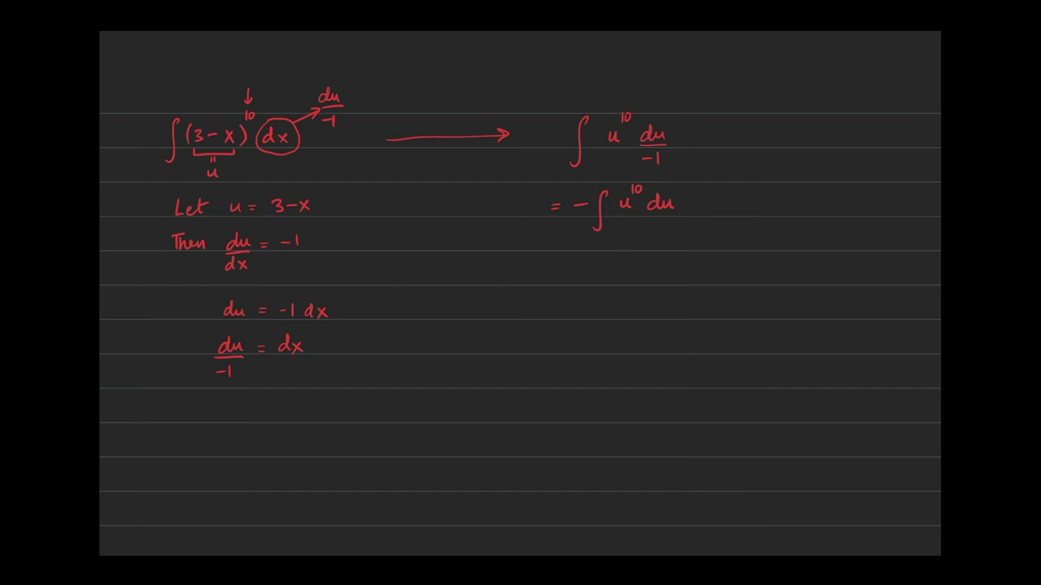
text(= - u^11/11 + C)
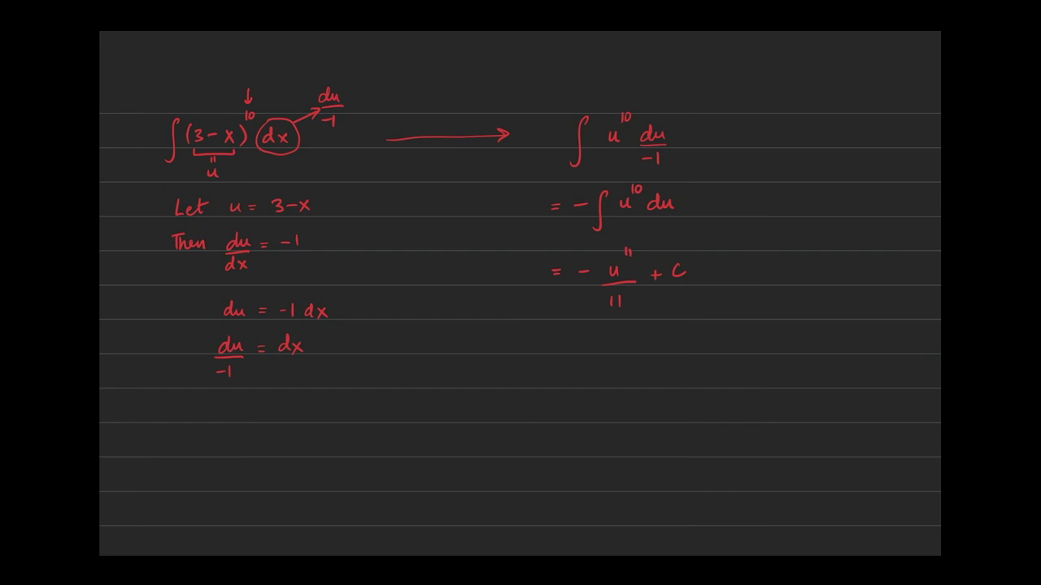
text(= -)
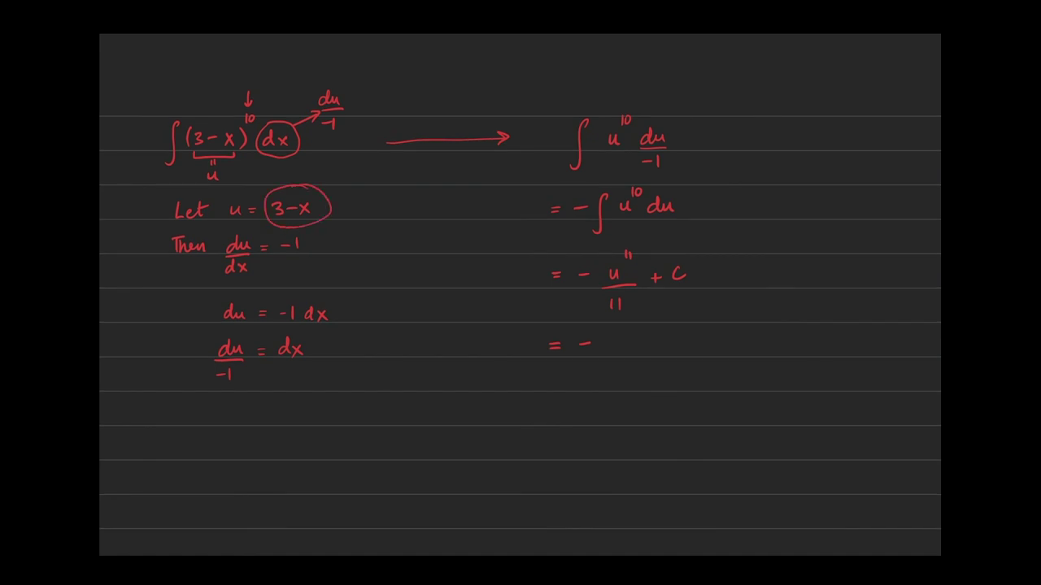
- Write the back-substituted final answer −(3−x)^11/11 + C using (3−x) for u
text((3-x)^11/11 + C)
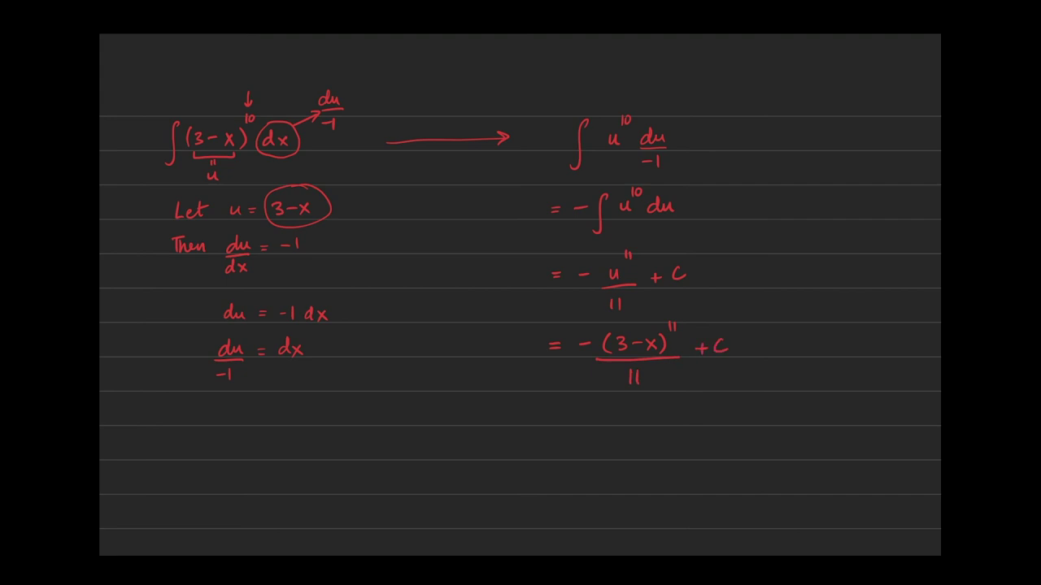
- Scroll to the earlier worked solution and briefly point a stroke at its −(3−x)^11/11 + C result
scroll(down, 3)
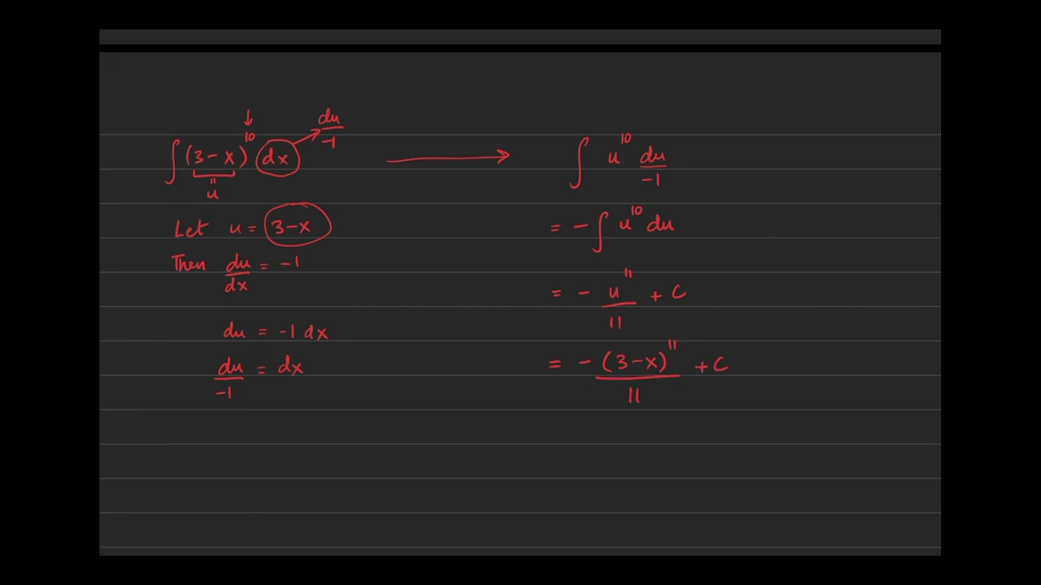
scroll(down, 3)
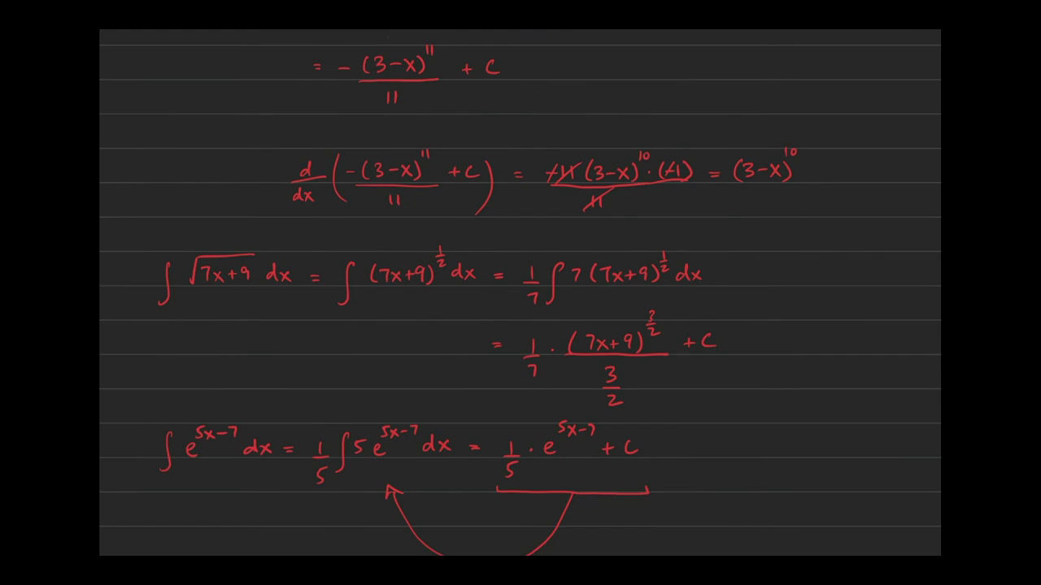
scroll(down, 3)
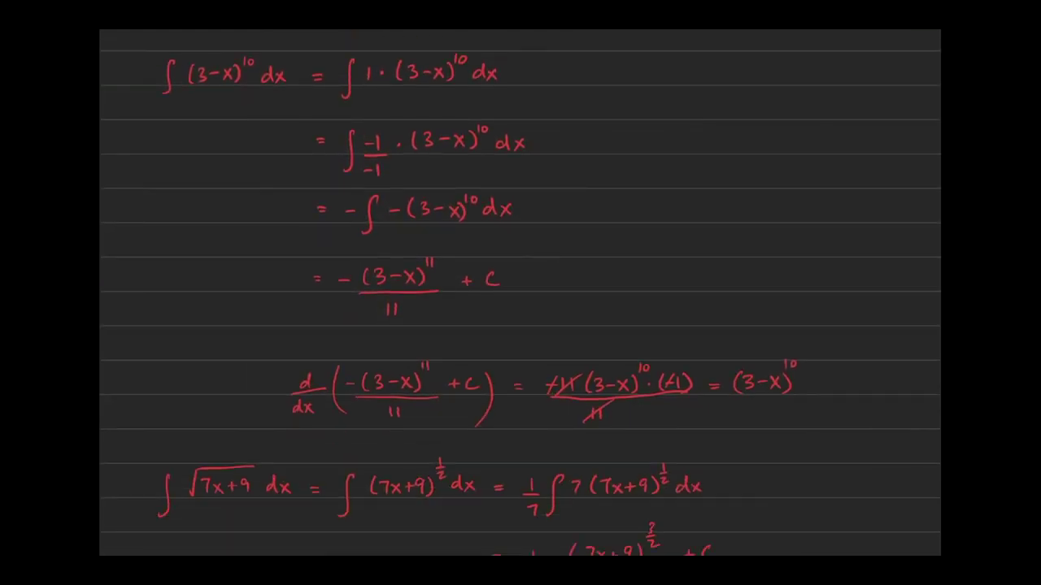
drag(561, 276, 521, 278)
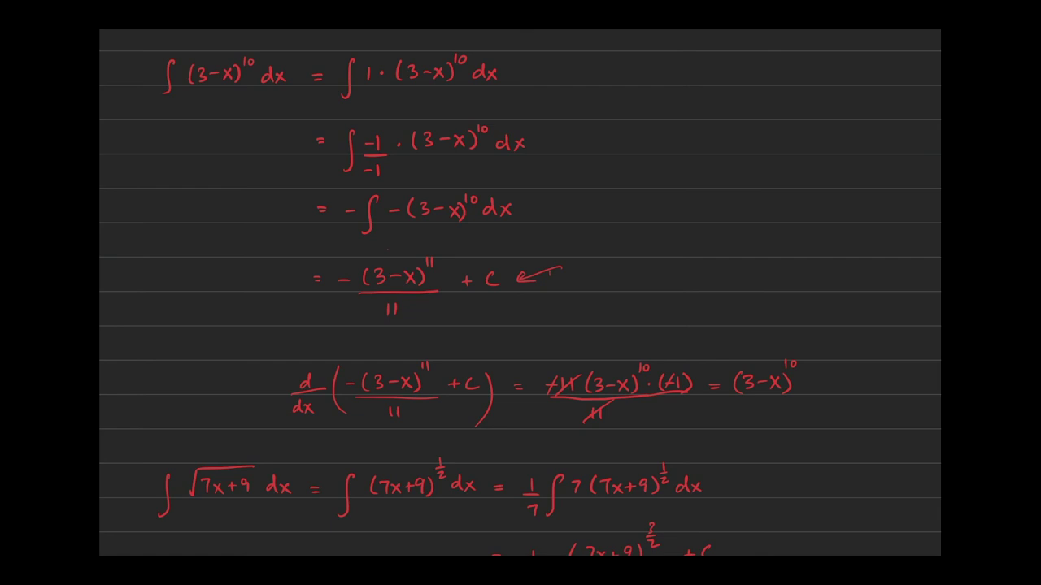
click(533, 280)
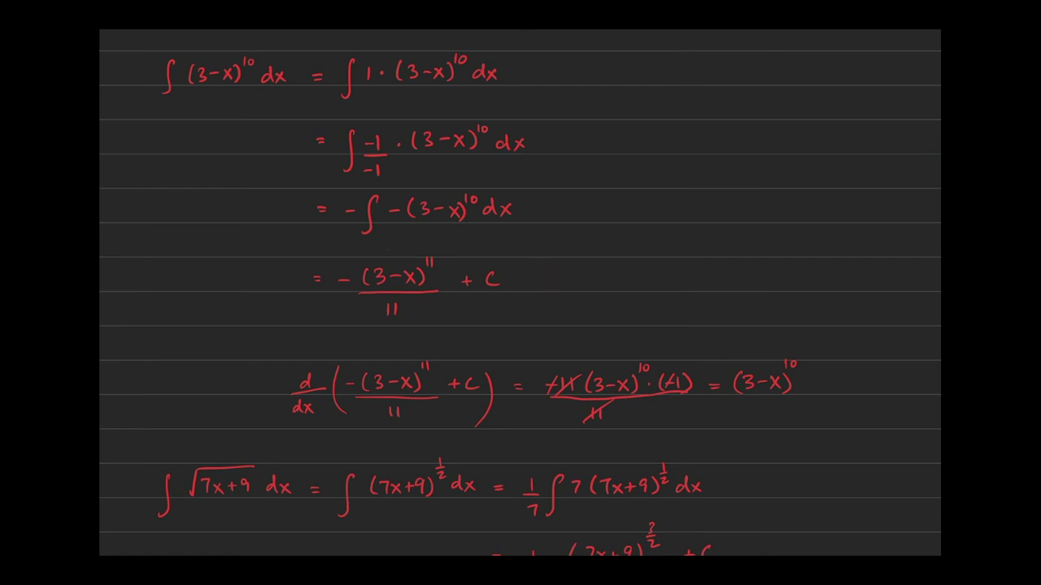